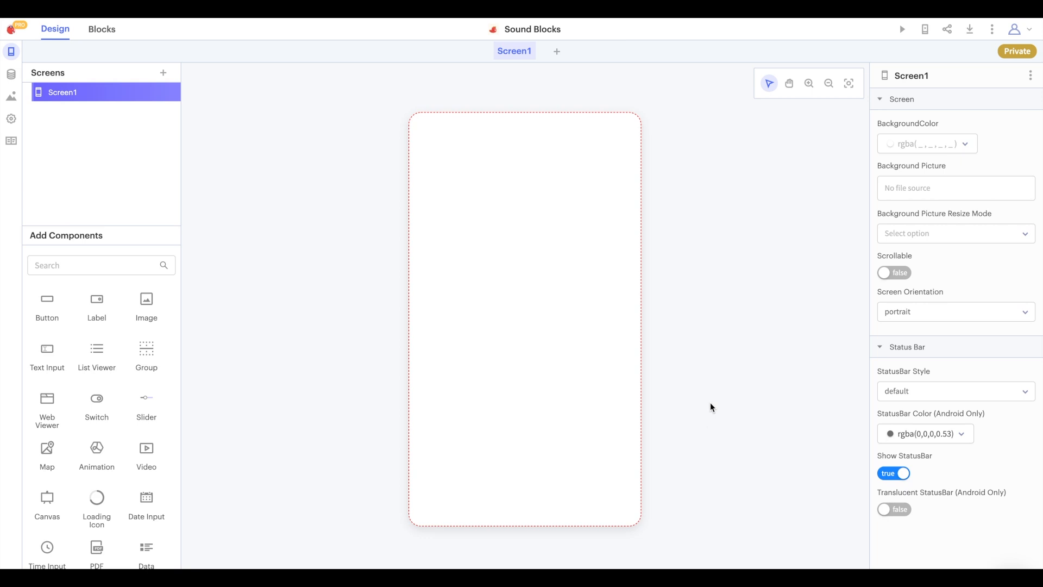
mouse_move(423, 100)
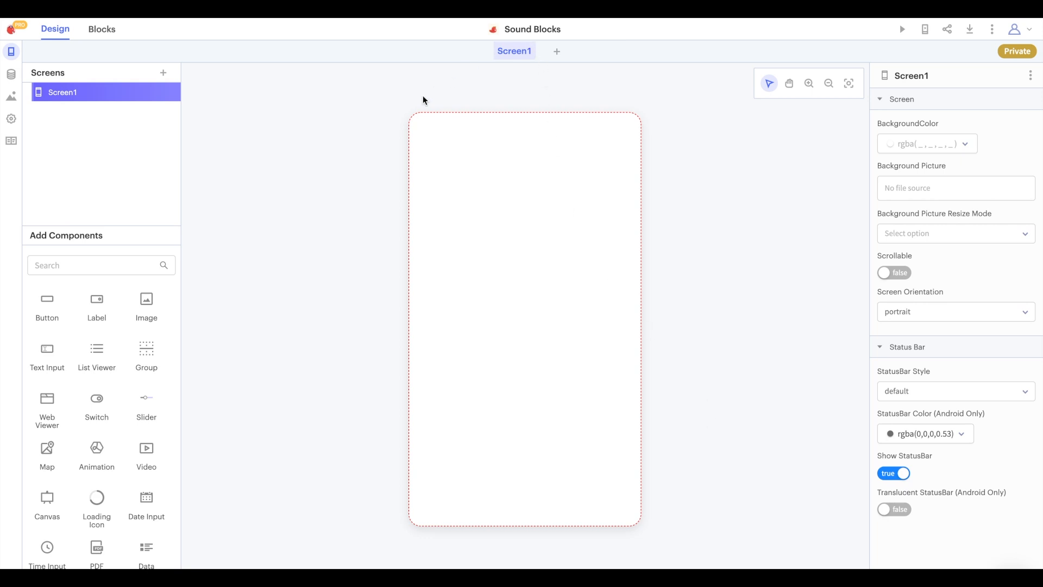
Review the Sound category's pause sound and is paused? blocks in the Blocks editor.
click(101, 29)
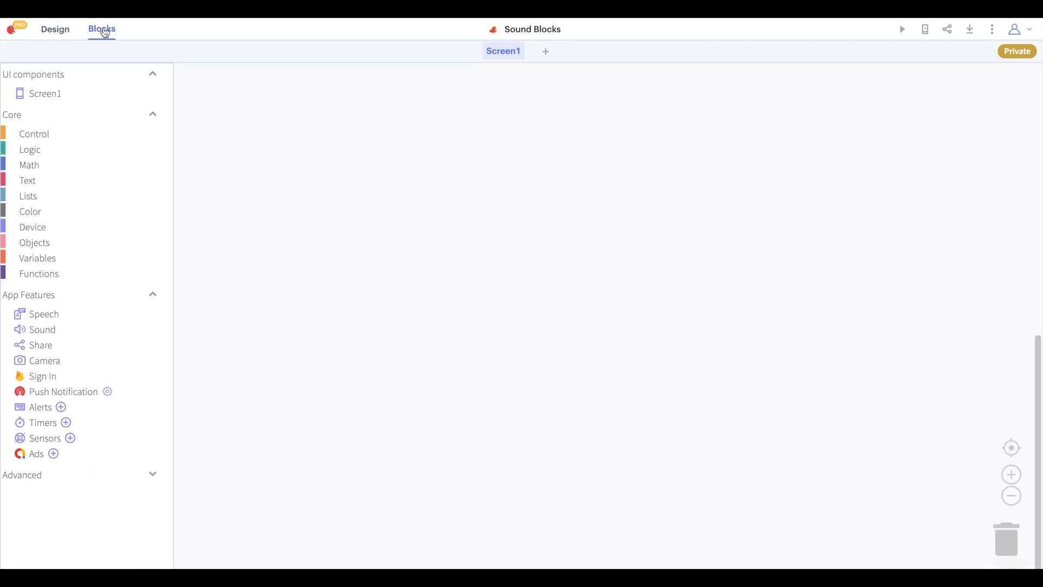
click(43, 328)
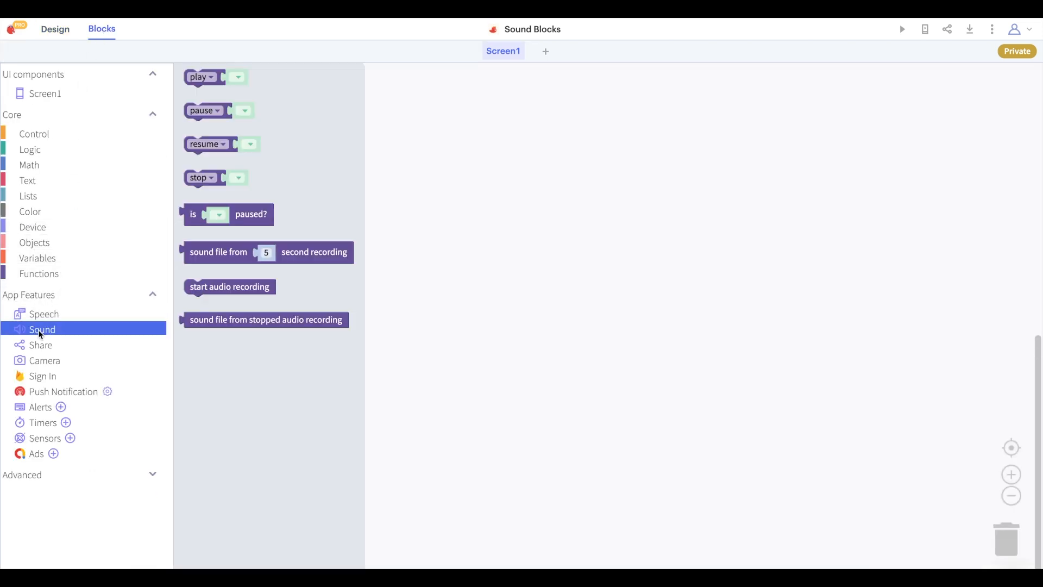
click(206, 111)
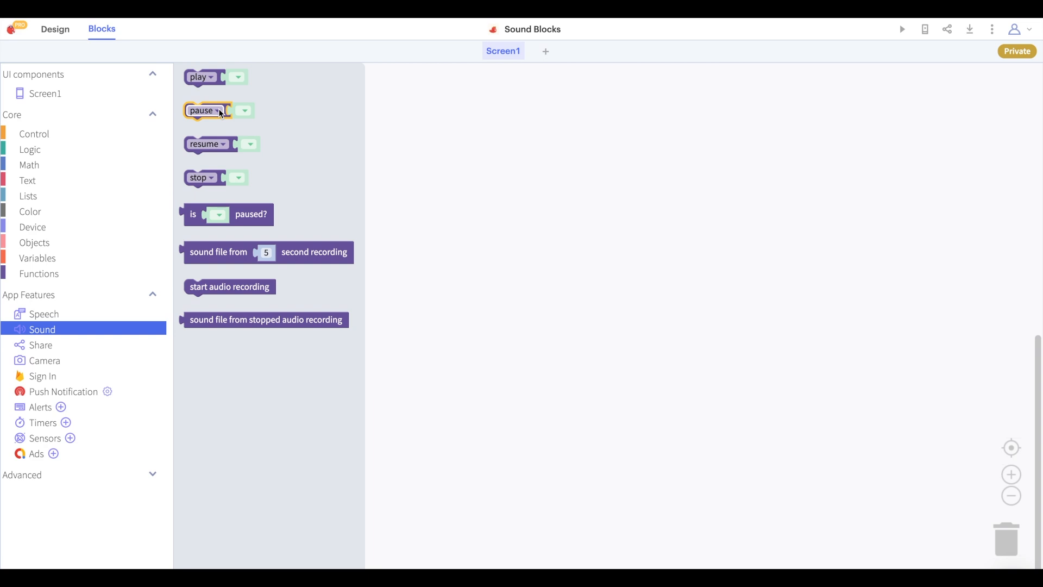
mouse_move(226, 171)
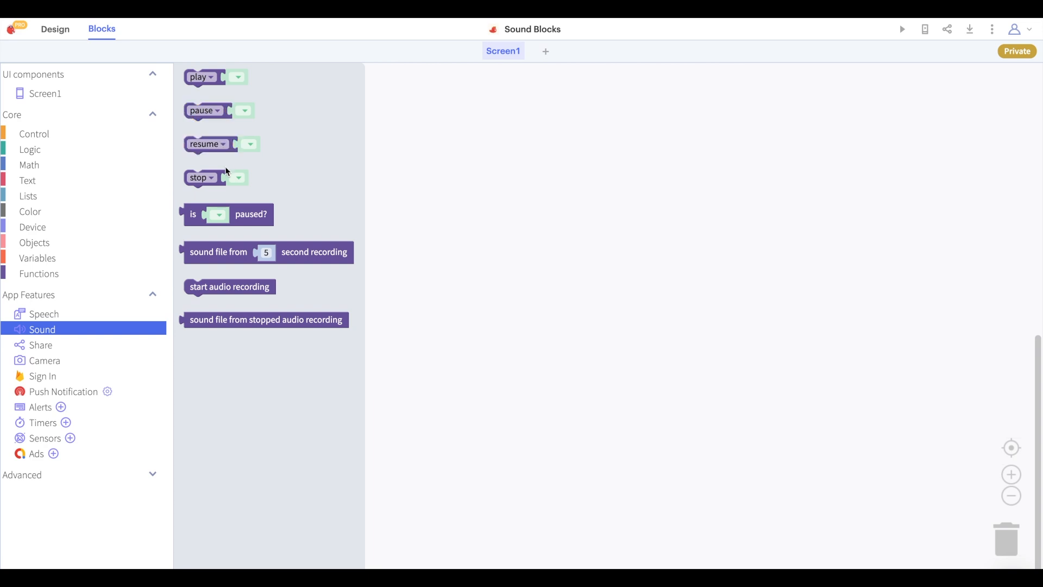
click(251, 214)
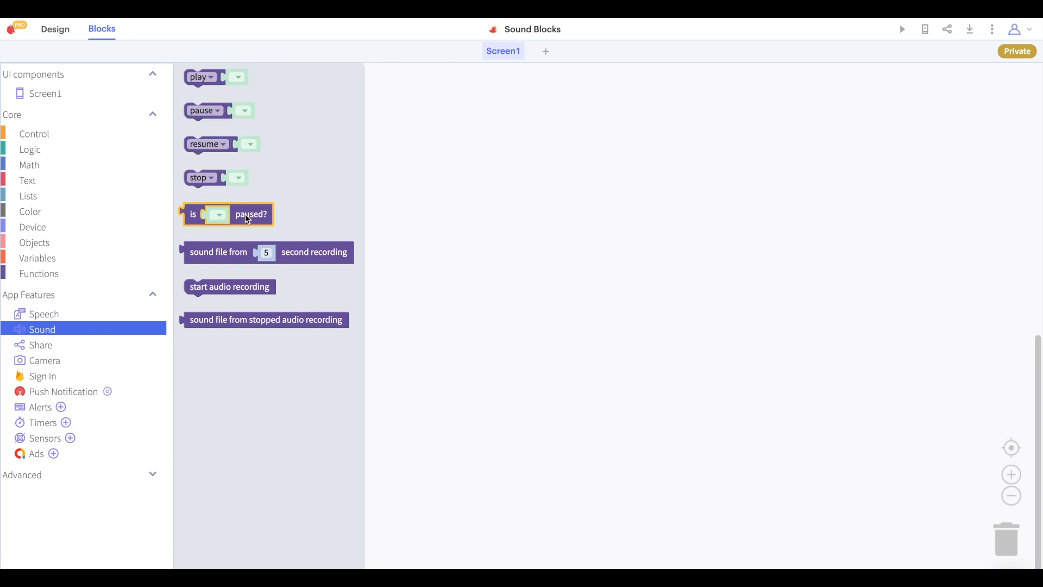
mouse_move(263, 214)
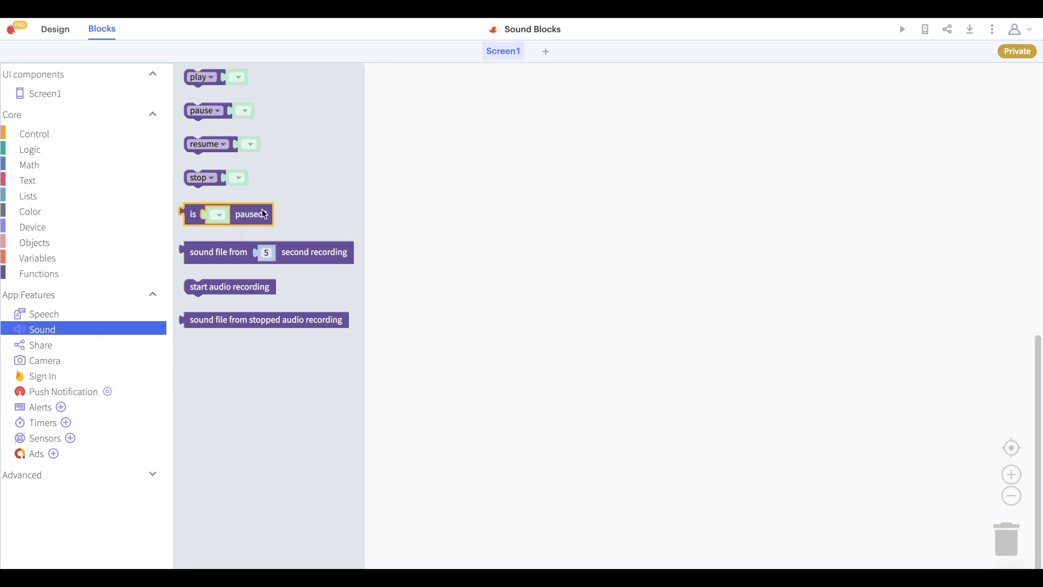
mouse_move(287, 212)
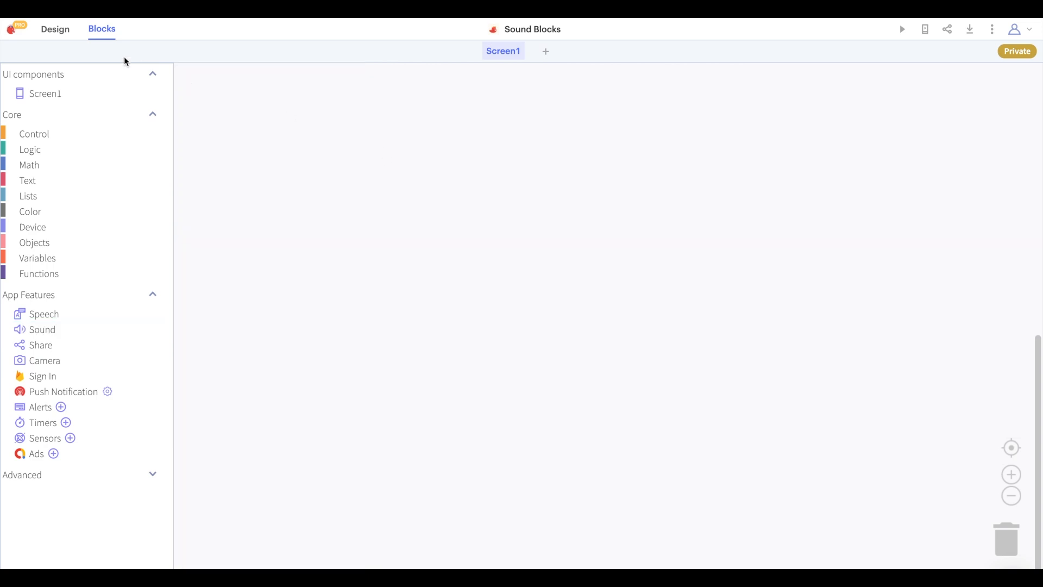
Upload sound.mp3 into the project's media assets from the Design view.
click(55, 28)
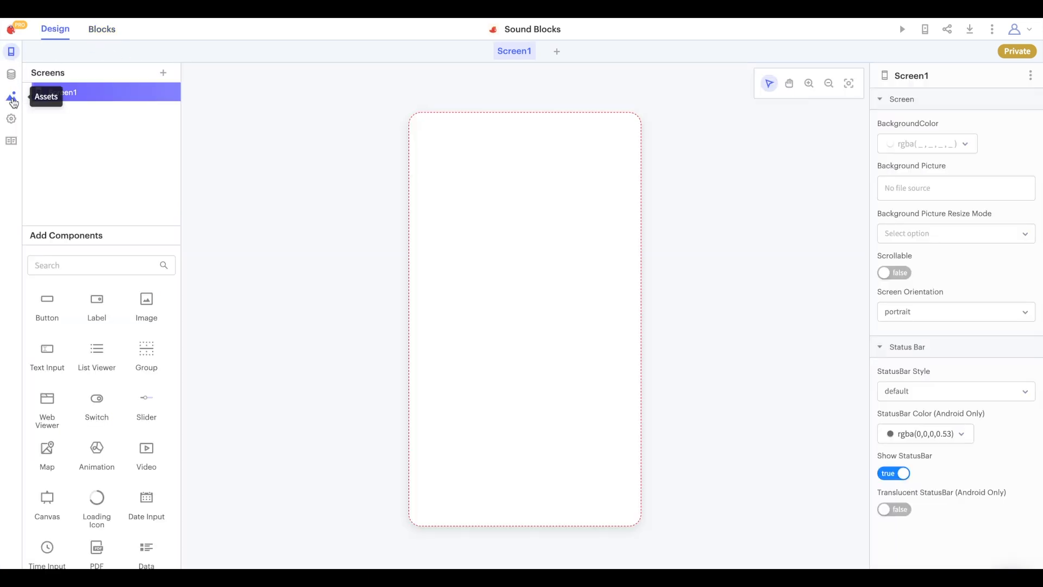
click(11, 97)
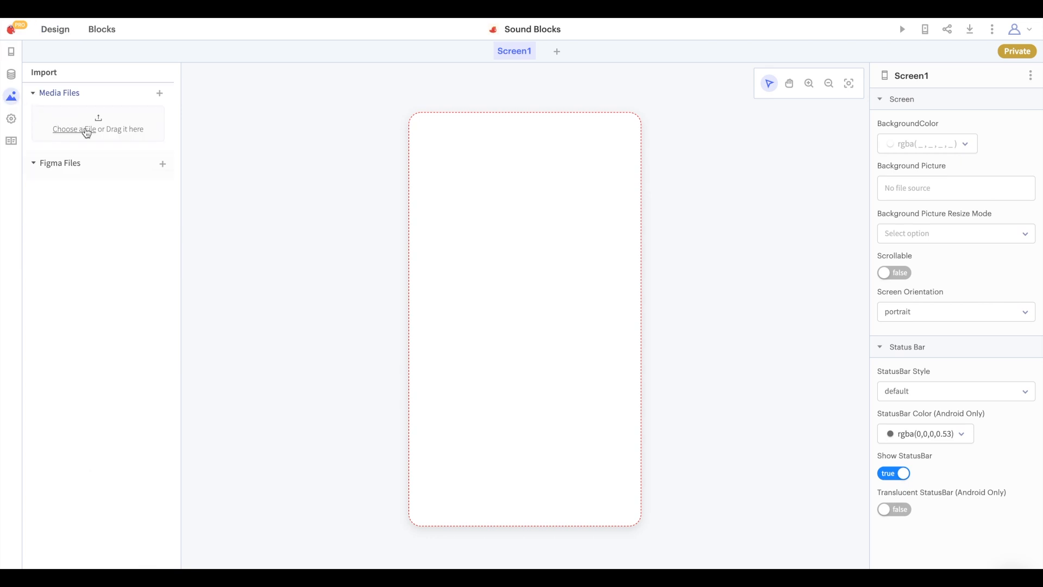
click(74, 128)
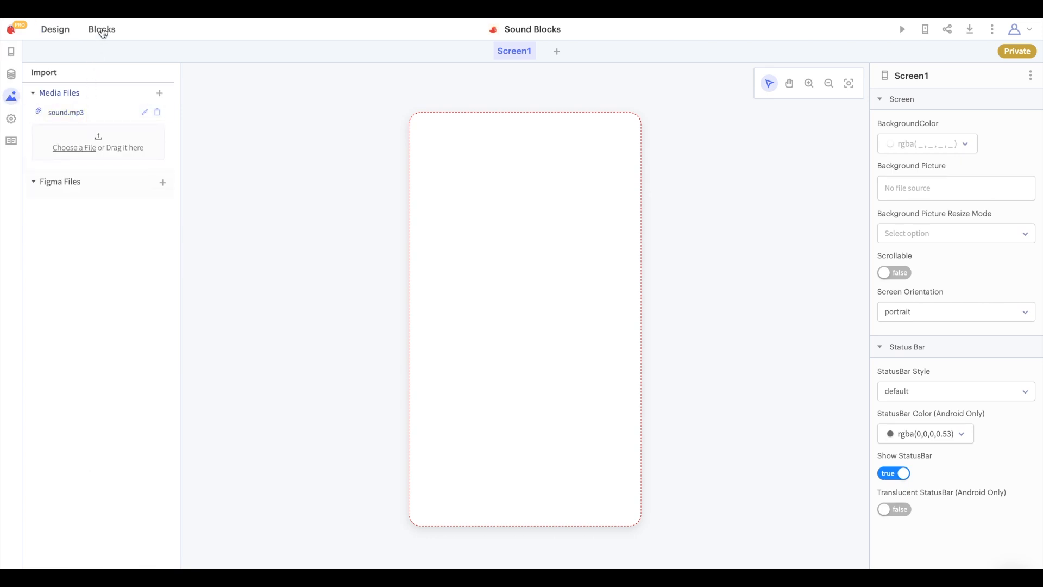
Add a Text block holding the SoundHelix example MP3 URL in the Blocks editor.
click(102, 28)
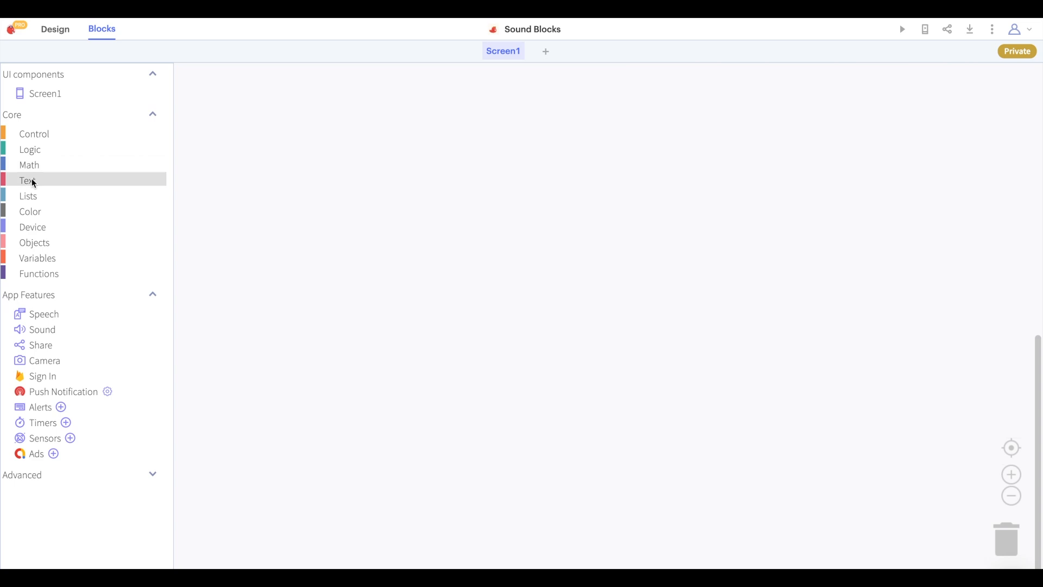
click(27, 181)
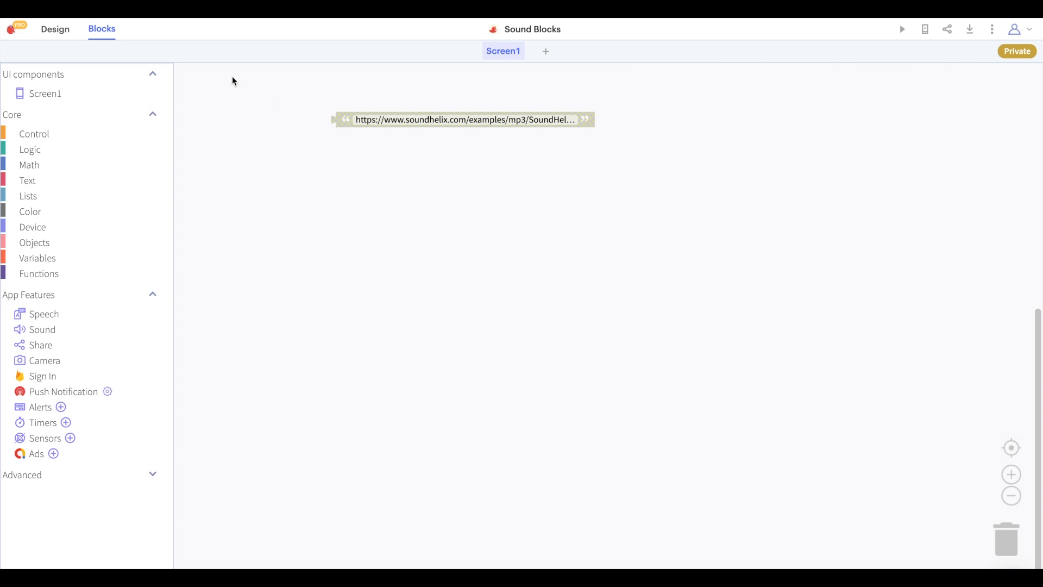
click(43, 328)
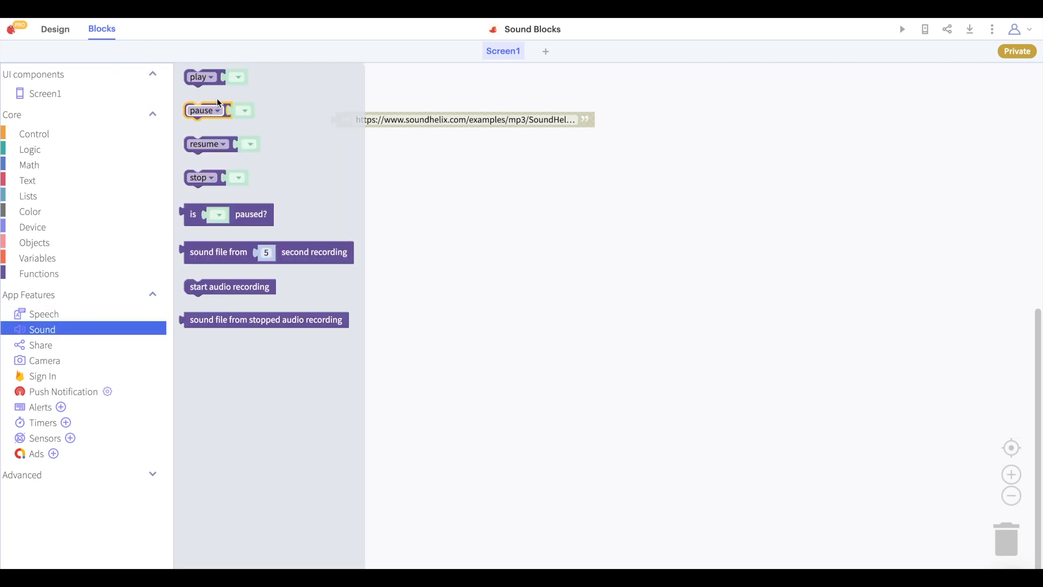
mouse_move(251, 214)
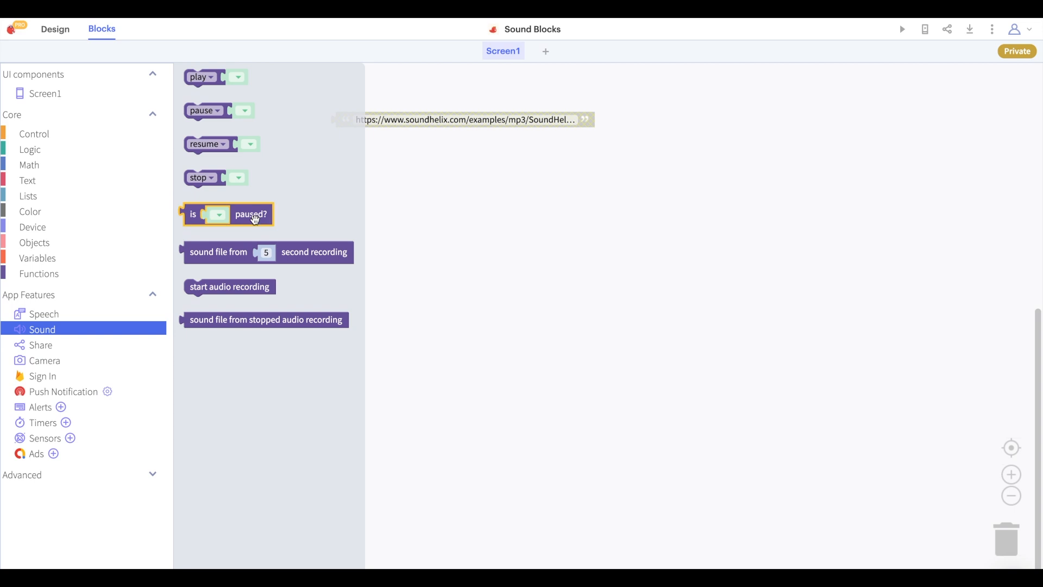
click(55, 28)
text(Play)
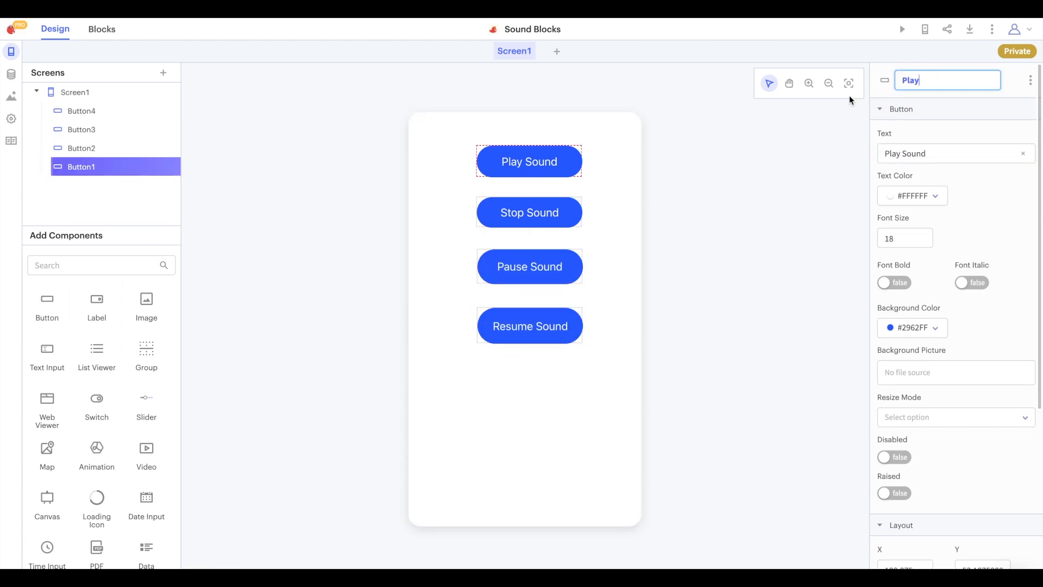
Give Label1 the status text 'Sound is not cur…' in the Design view.
click(529, 266)
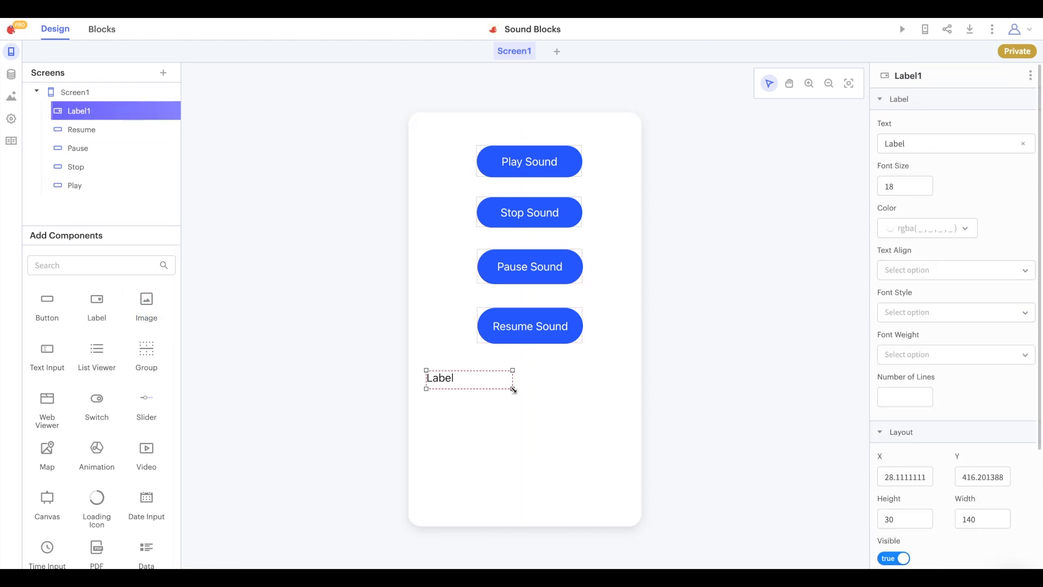
text(Sound is not cur)
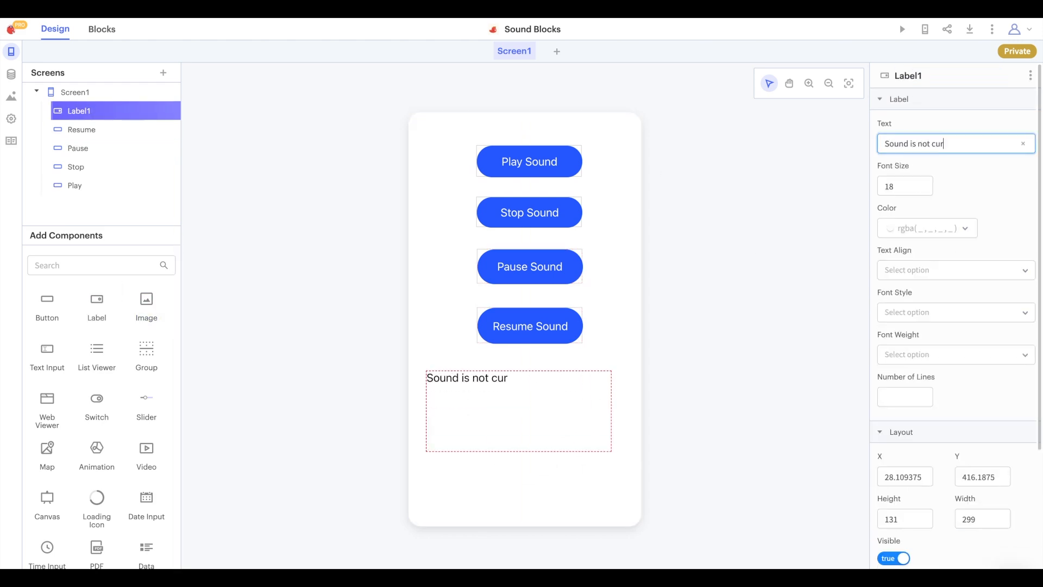
click(102, 29)
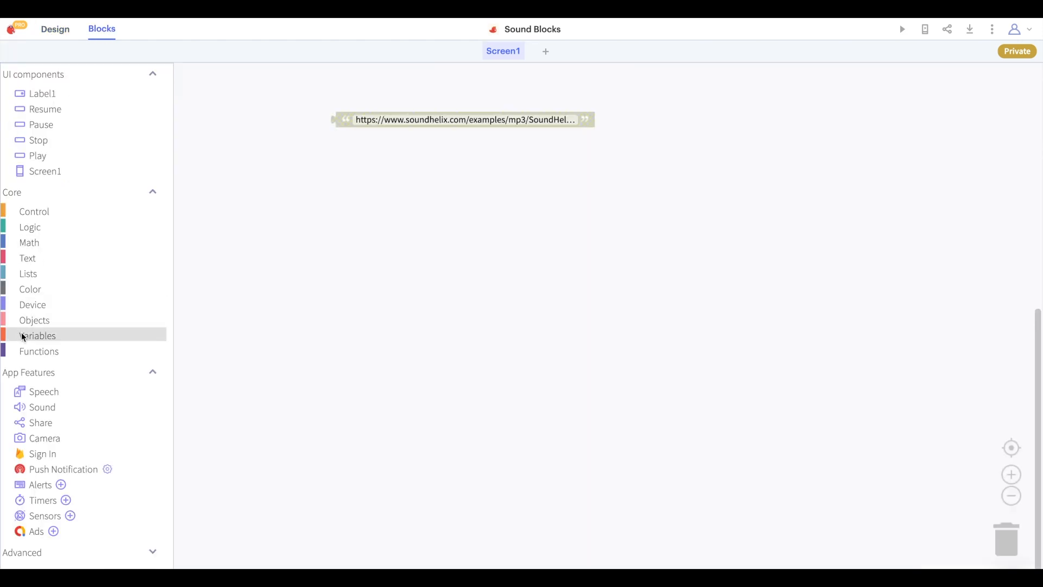
Initialize app variable notPaused with 'Sound is not currently paused.' and wire the sound handlers.
click(37, 336)
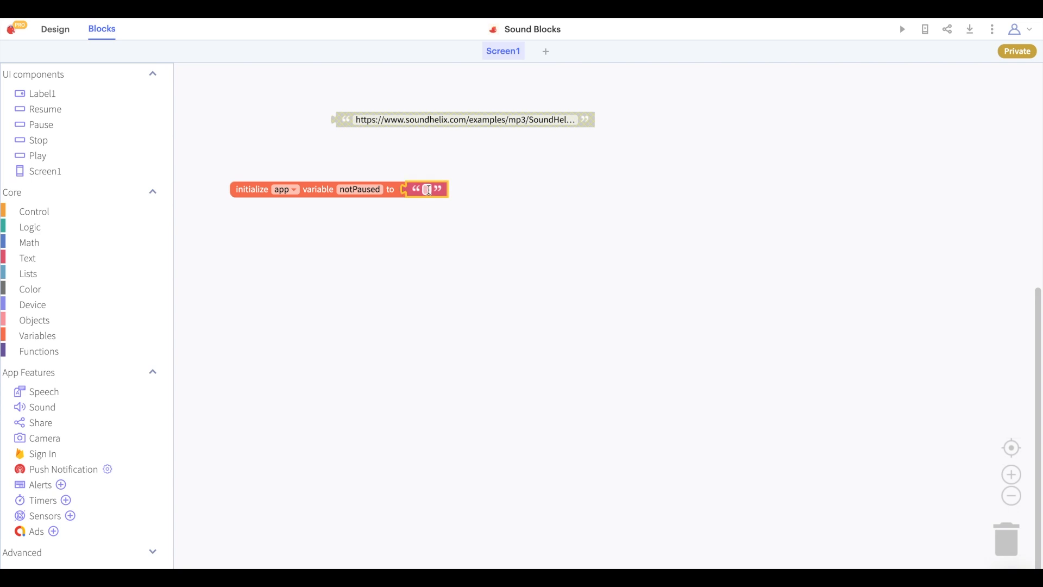
text(Sound is not currently paused.)
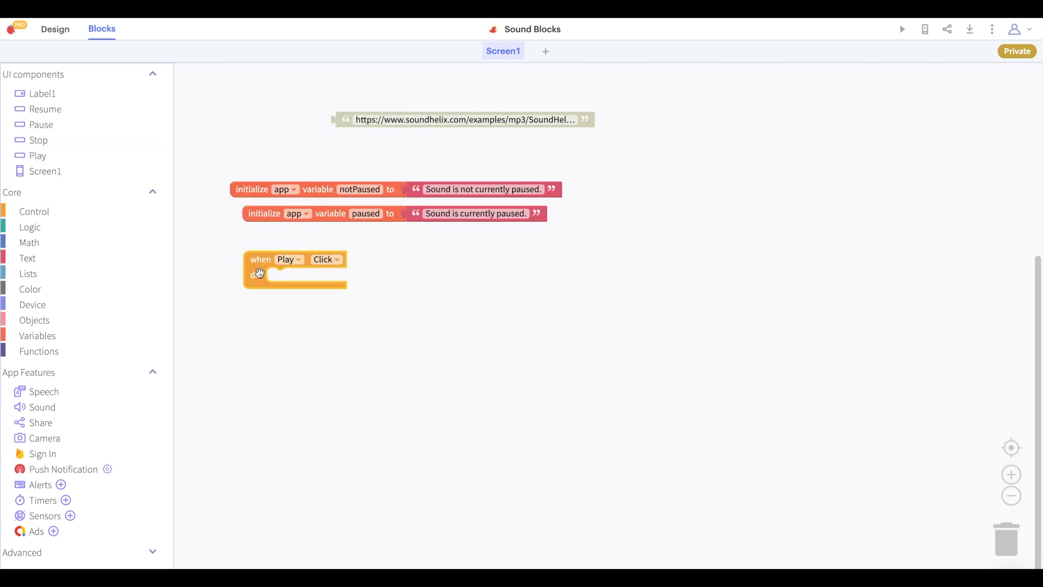
click(362, 275)
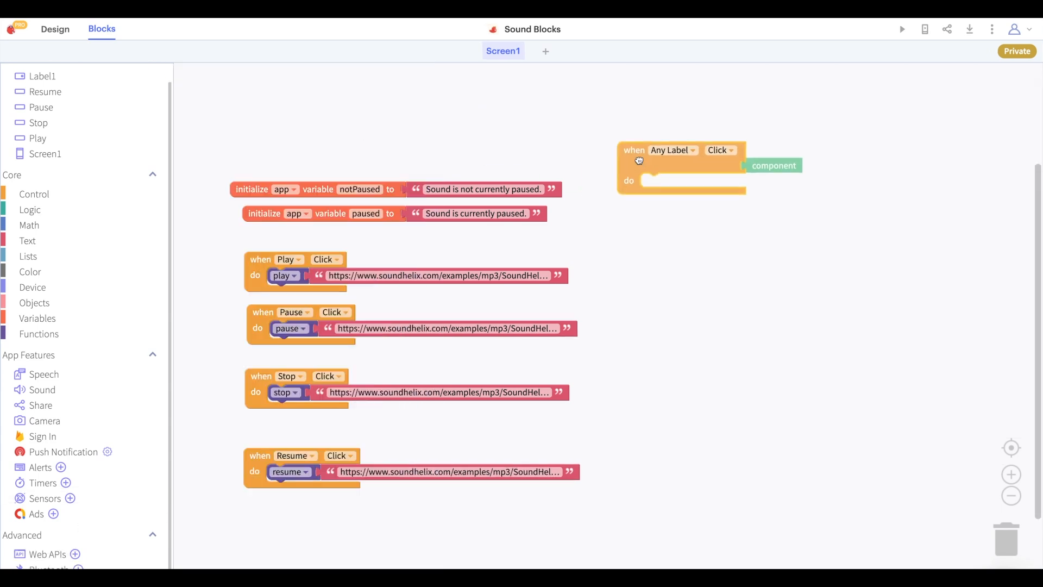
Make the Any Component Click event fire for Any Button and use notPaused in the else branch.
click(672, 150)
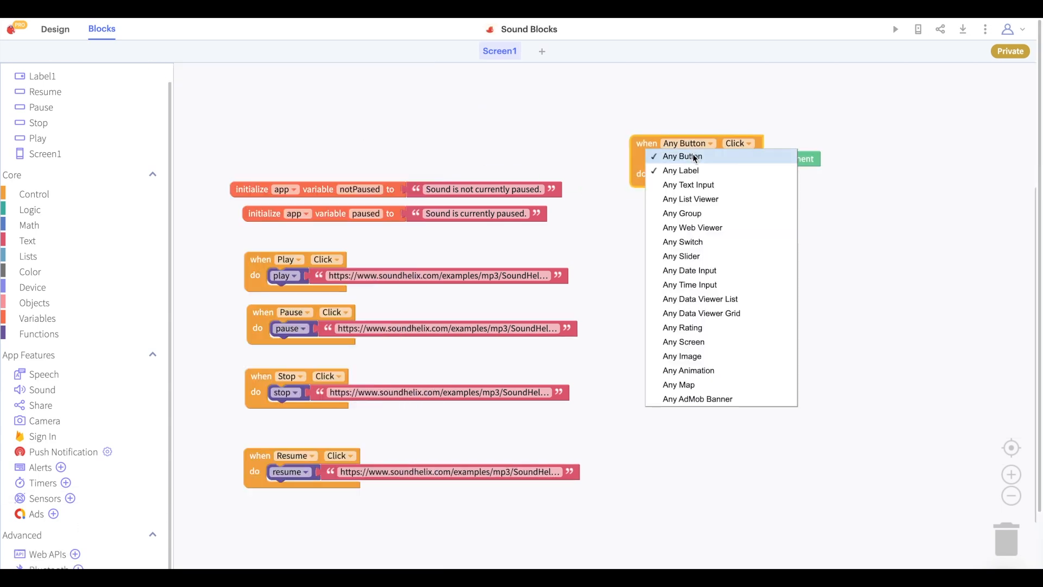
click(683, 156)
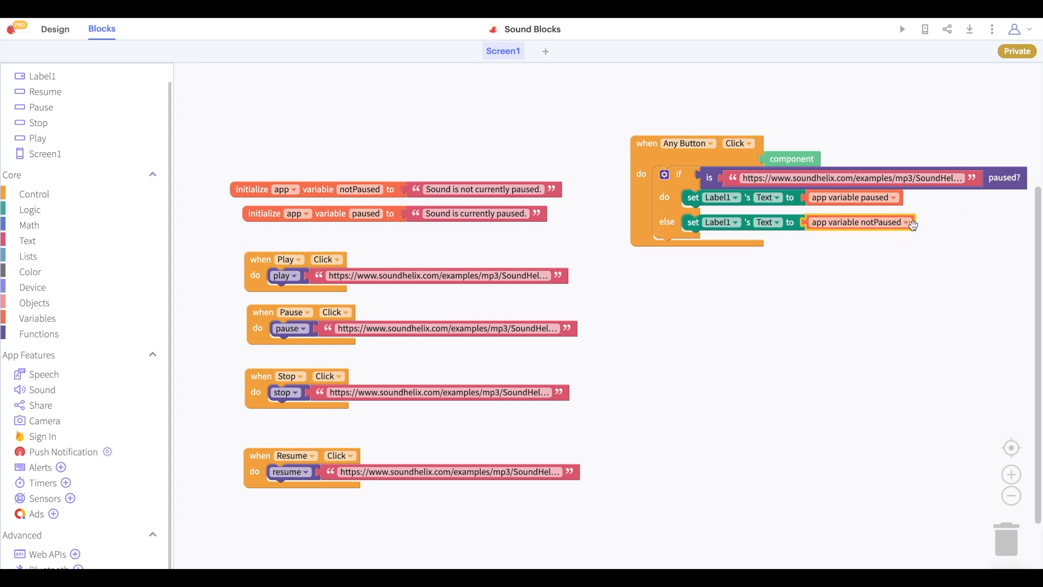
click(902, 28)
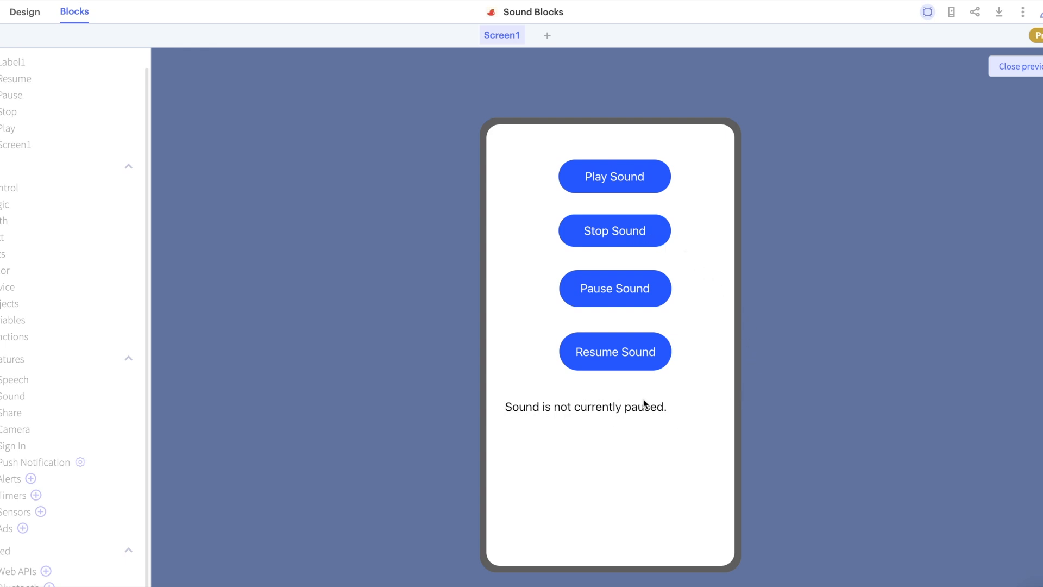
mouse_move(689, 371)
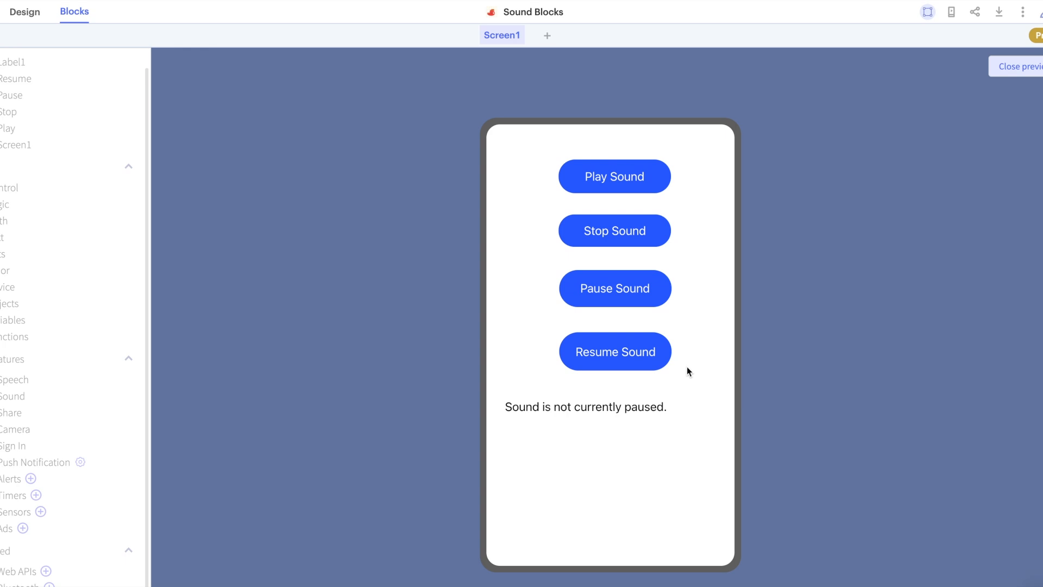
mouse_move(632, 186)
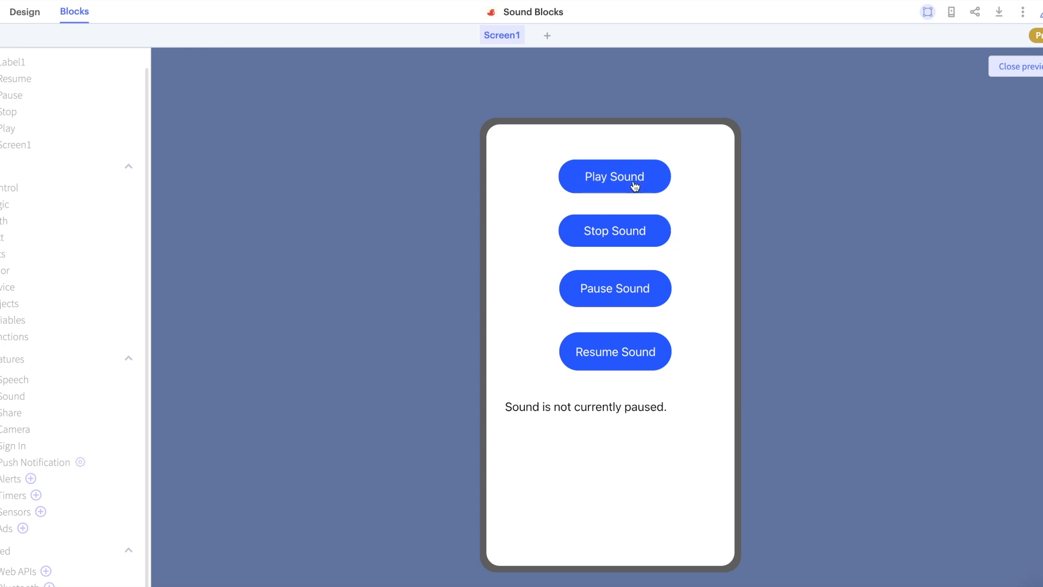
mouse_move(675, 319)
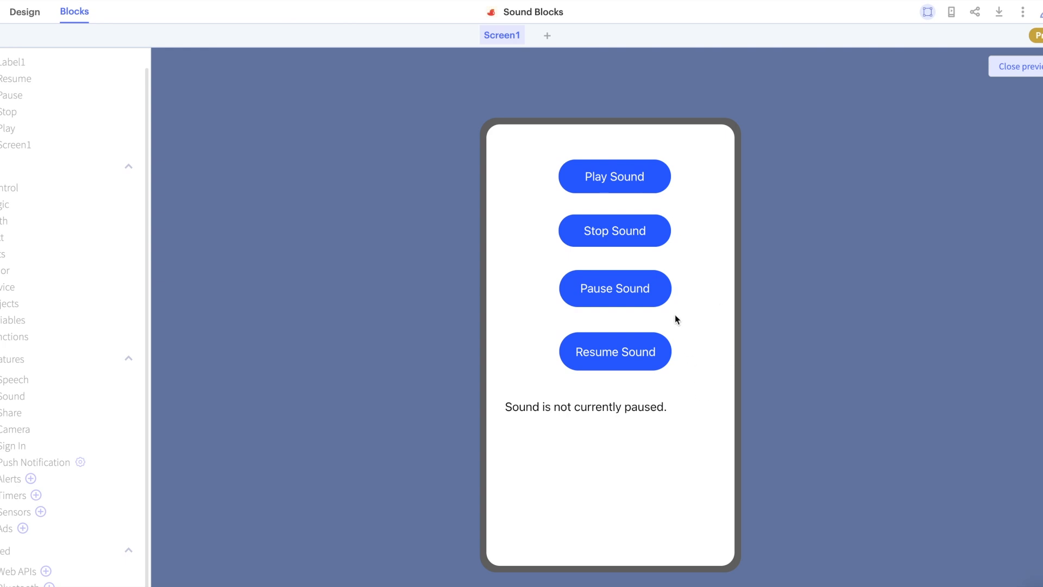
Pause then resume the sound in preview, watching the label switch between paused messages.
click(614, 288)
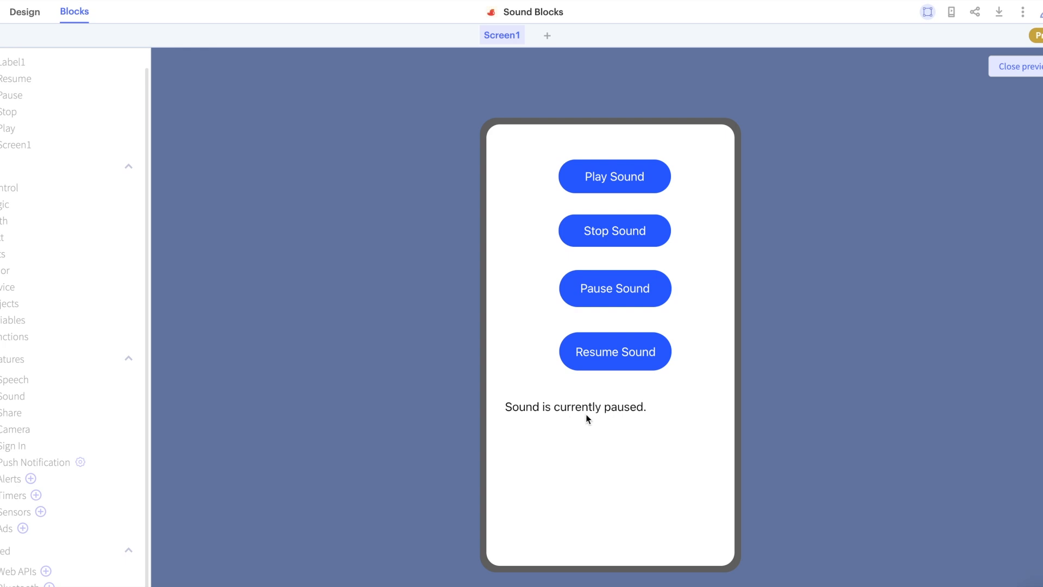
mouse_move(624, 379)
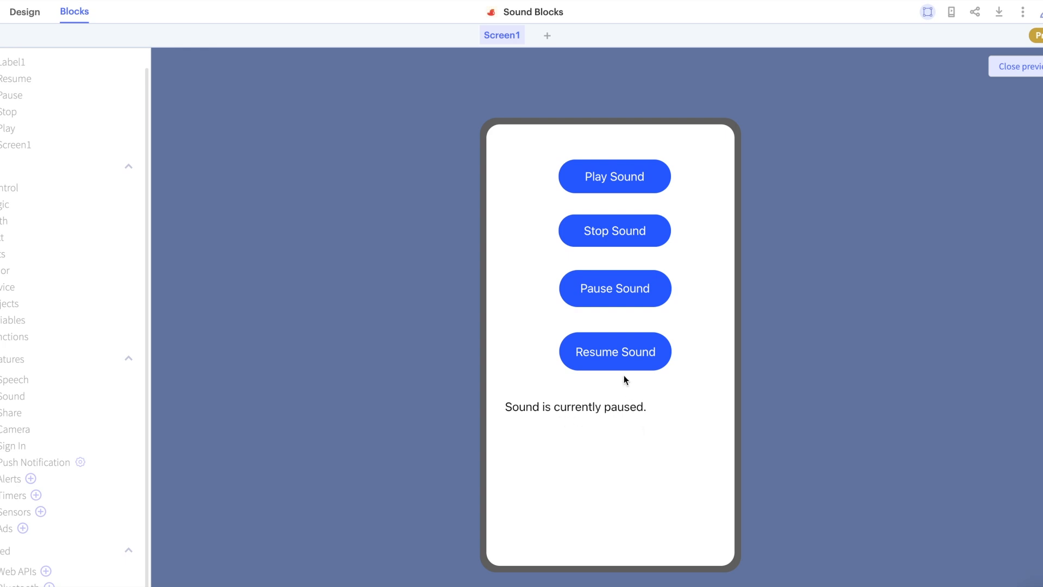
mouse_move(619, 362)
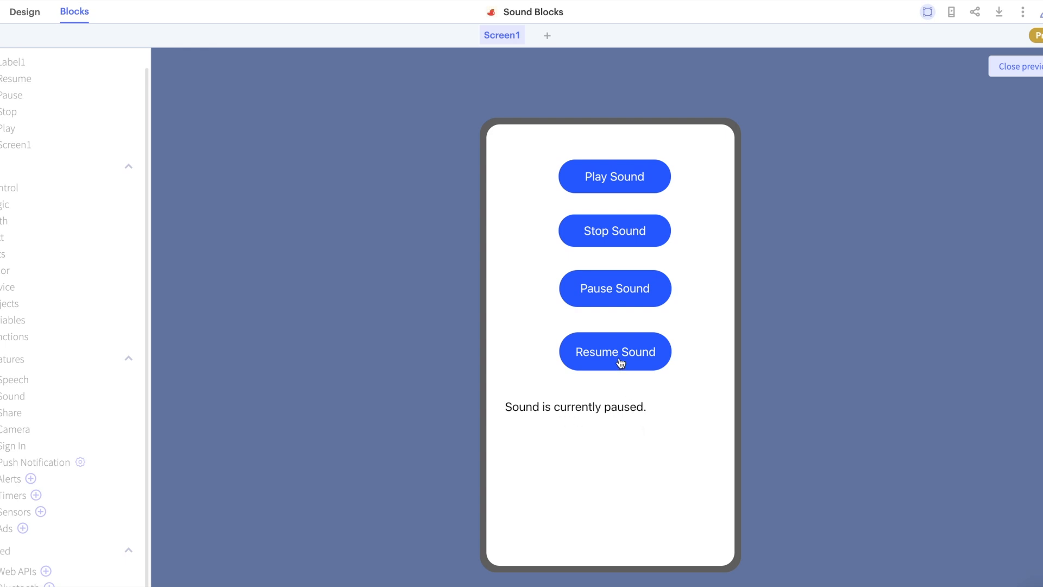
click(615, 351)
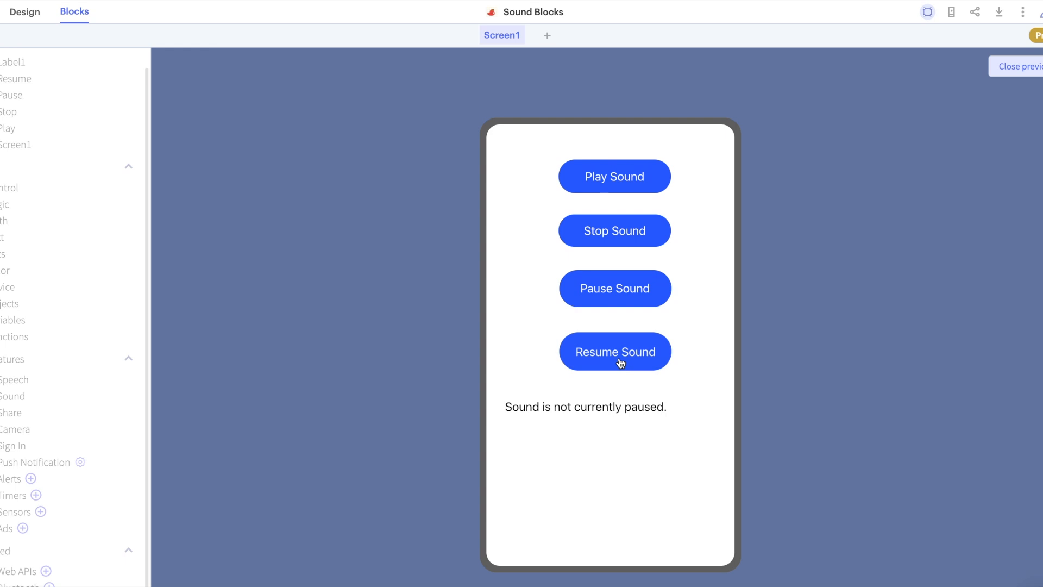
mouse_move(686, 289)
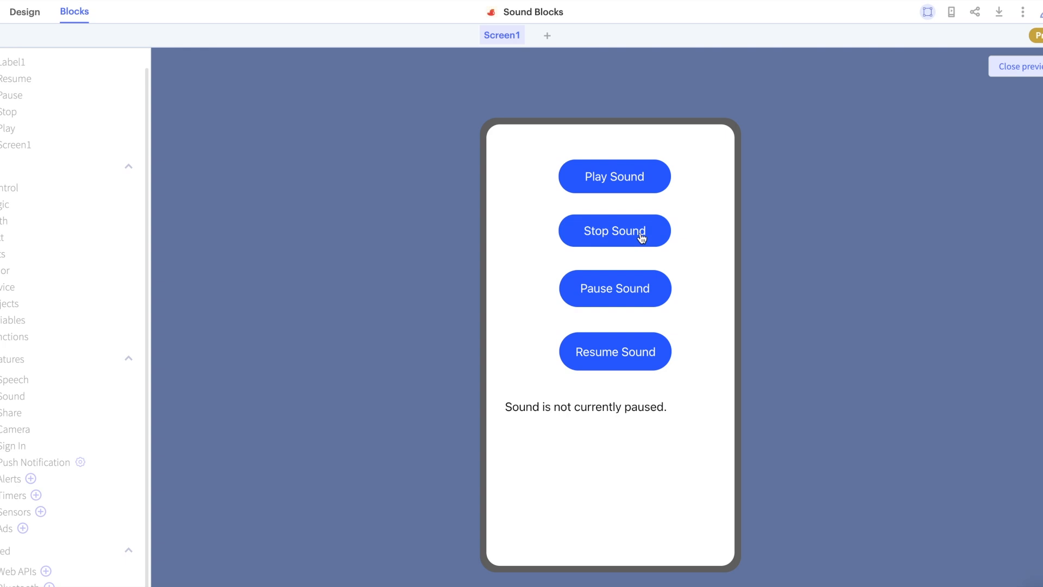
mouse_move(704, 250)
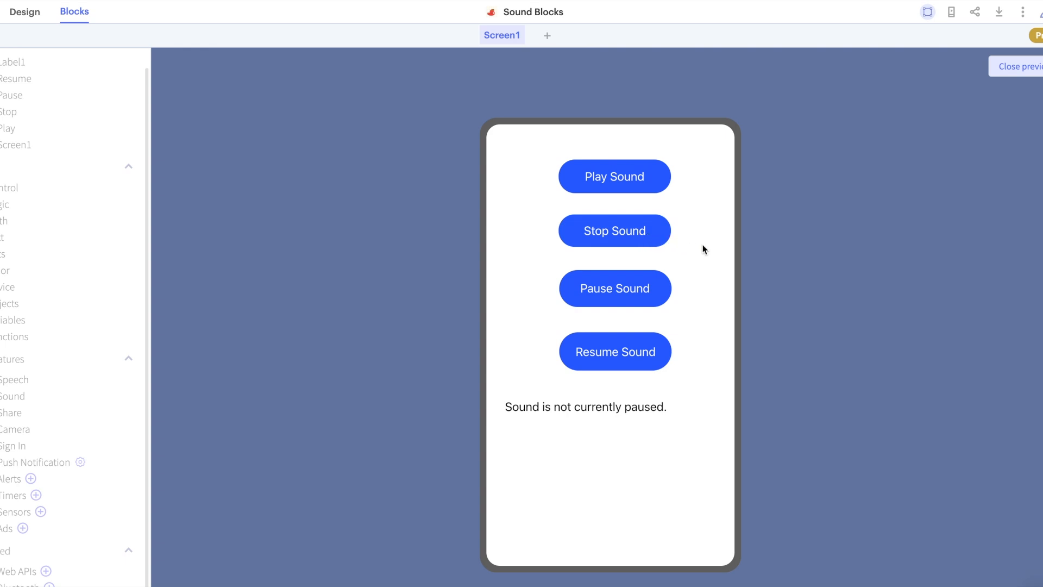